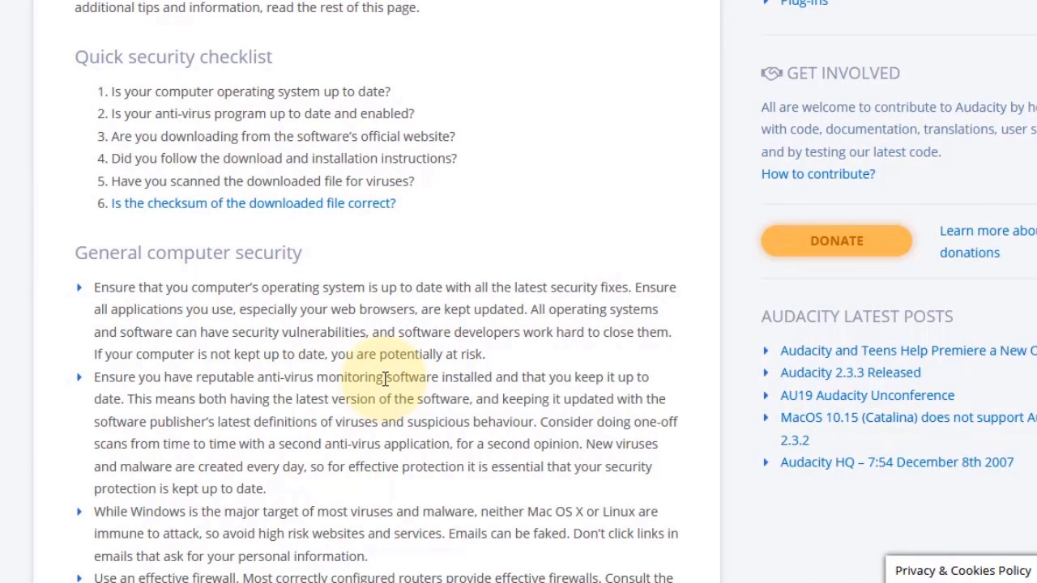
mouse_move(244, 203)
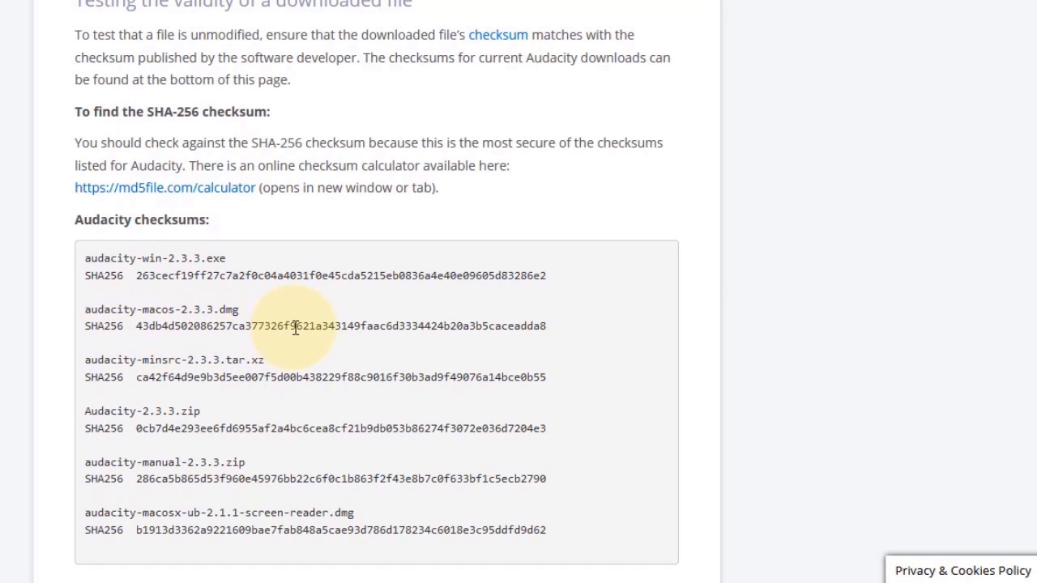
mouse_move(165, 225)
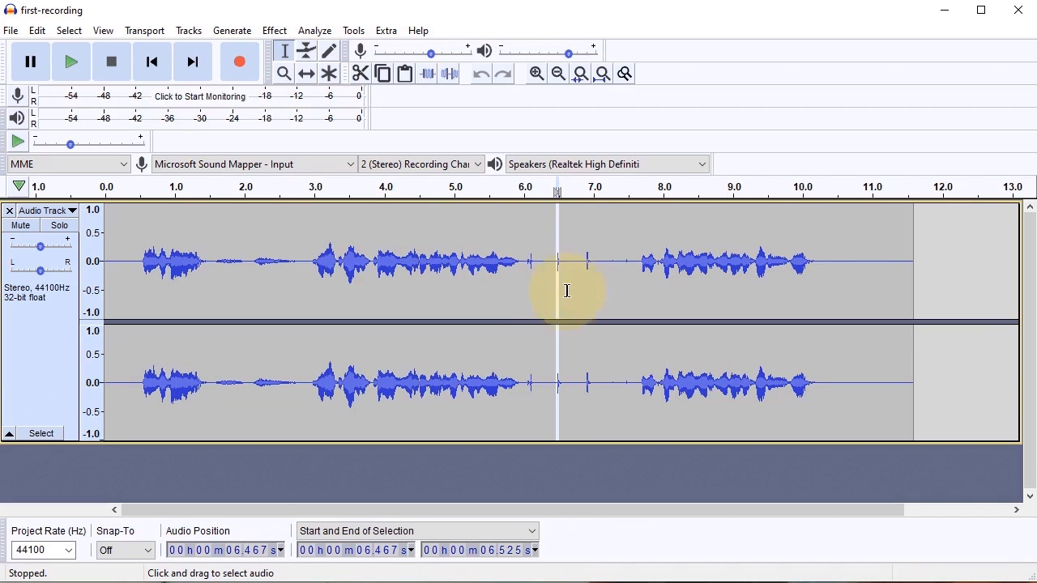
mouse_move(536, 74)
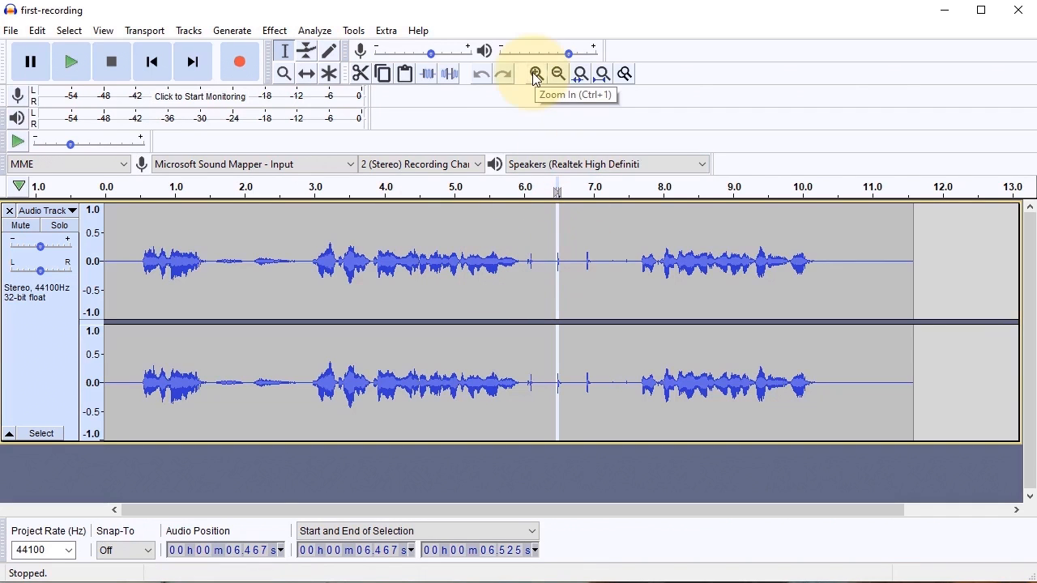
mouse_move(580, 74)
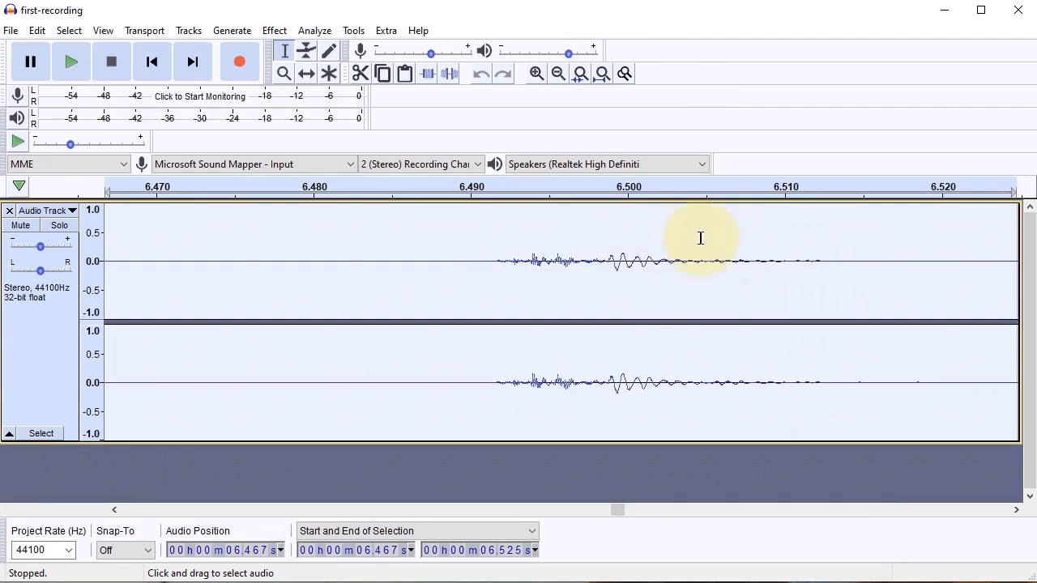
mouse_move(566, 235)
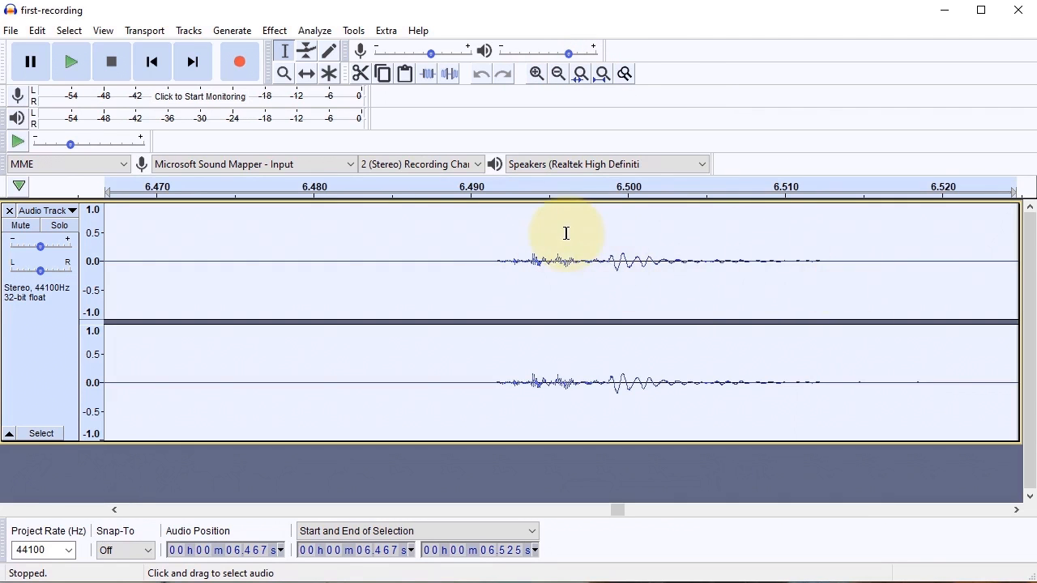
mouse_move(638, 278)
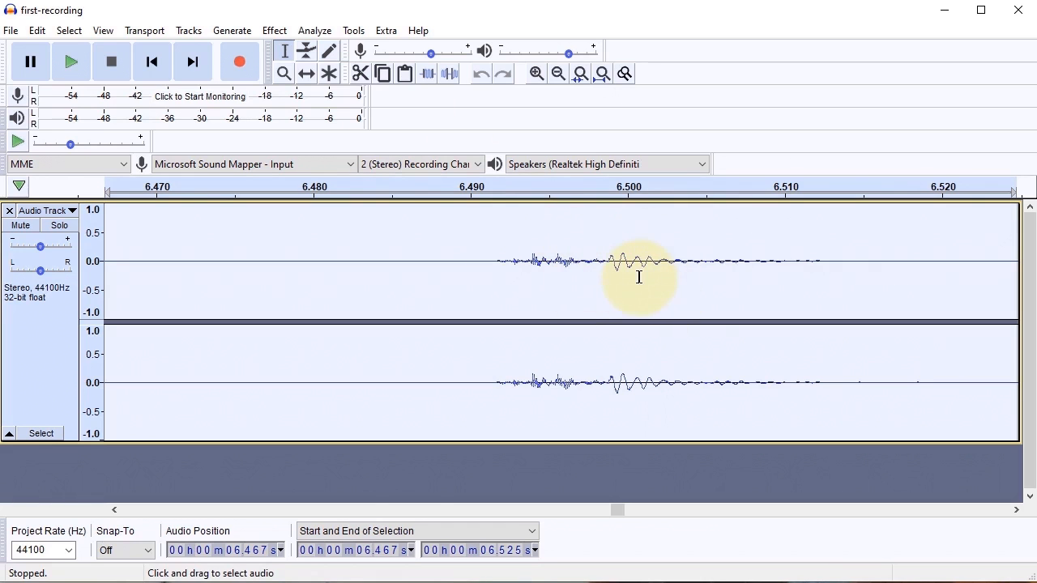
Select the Draw Tool to redraw individual samples around the 6.5 s click.
left_click(329, 50)
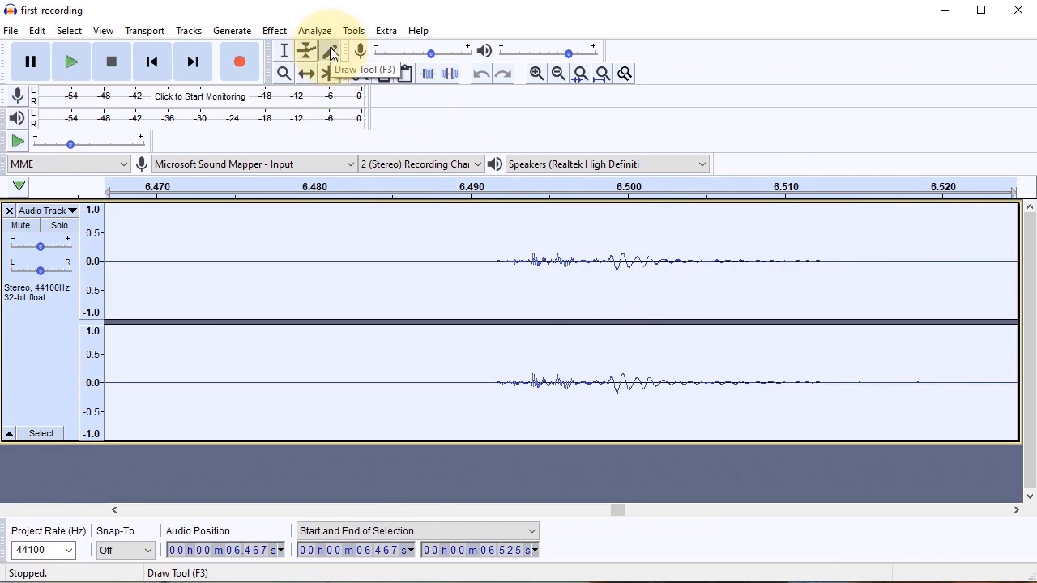
left_click(329, 51)
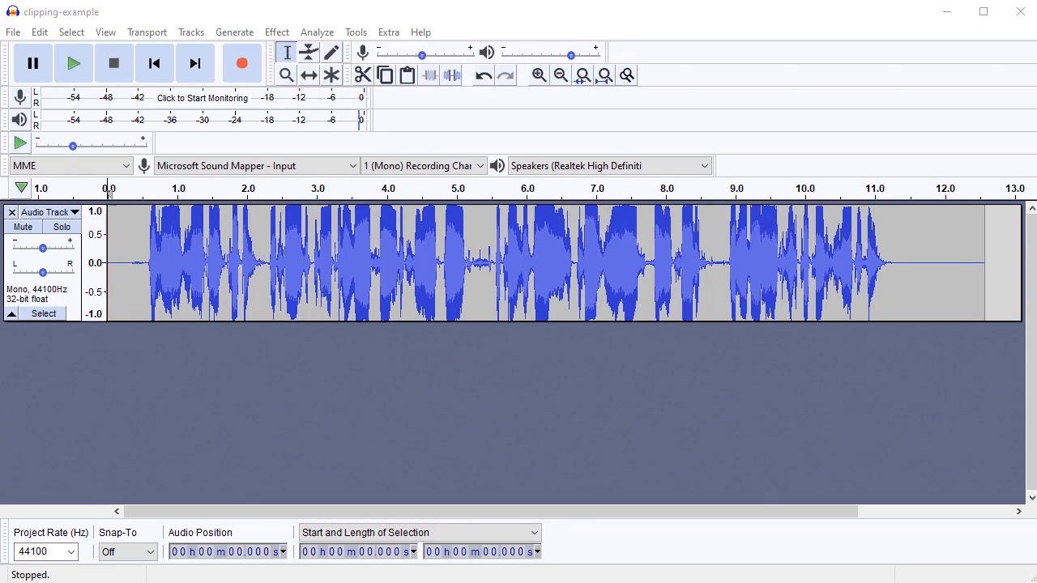
Play the amplified clipping-example track to check its lower level, then stop playback.
left_click(73, 63)
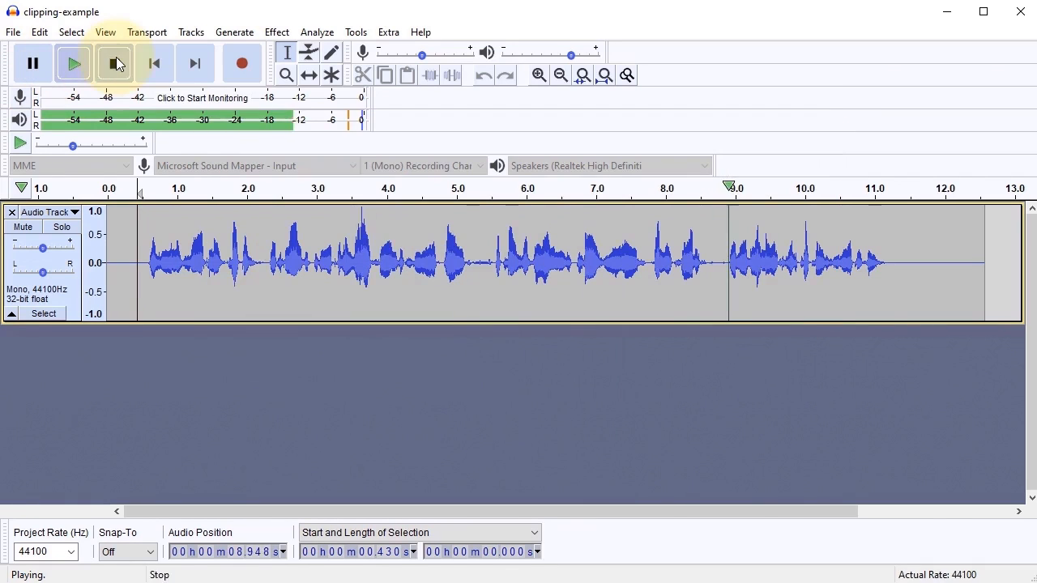
left_click(114, 63)
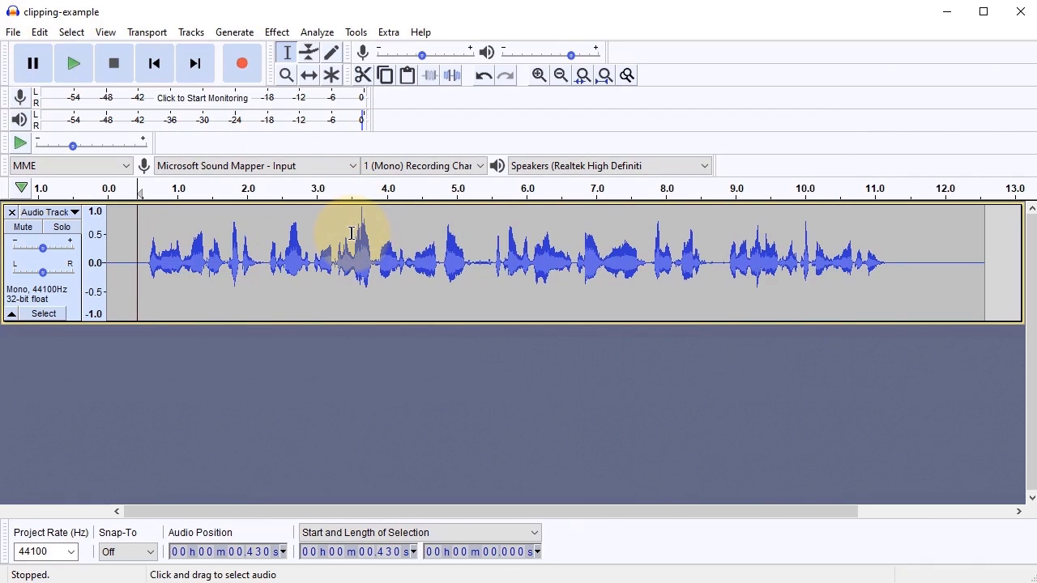